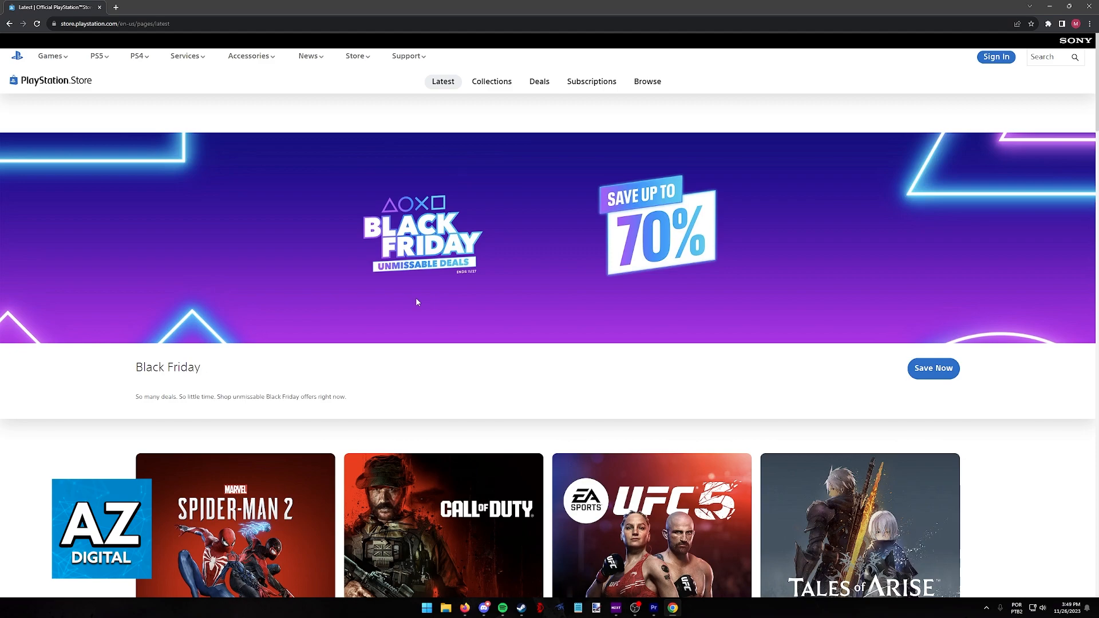
pyautogui.moveTo(467, 312)
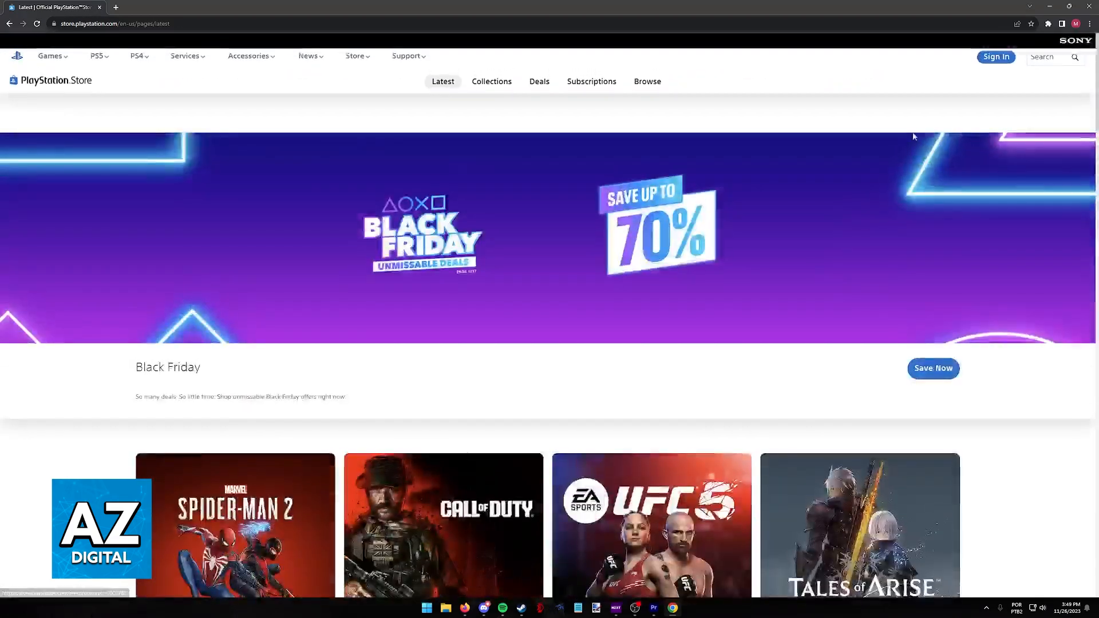
# - Search the PlayStation Store for 'grand theft auto'
pyautogui.click(1050, 57)
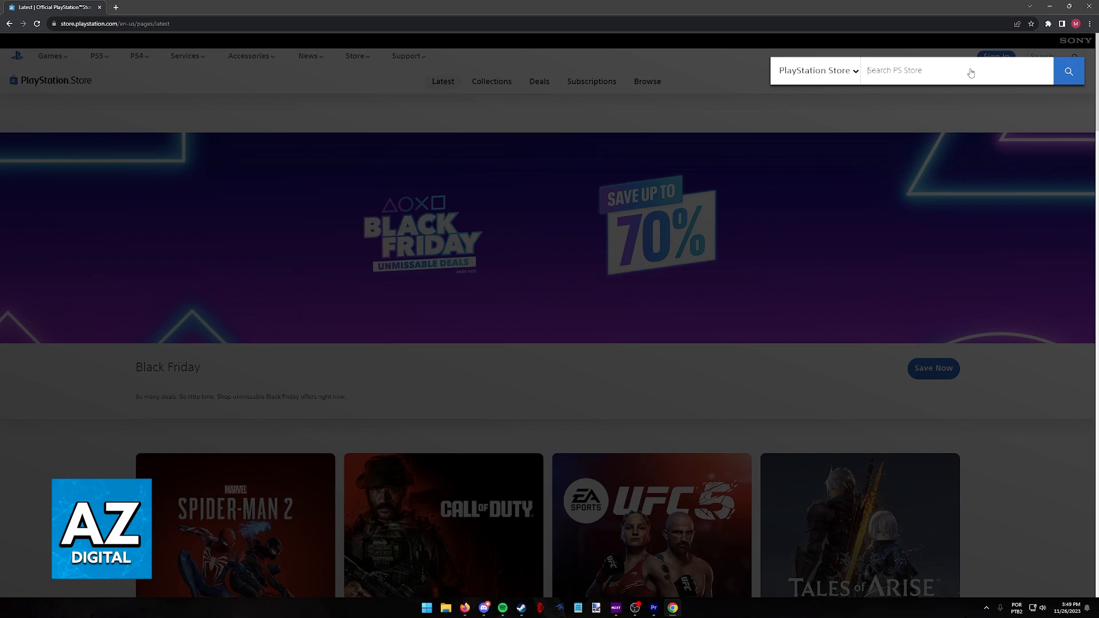
pyautogui.write('grand theft auto')
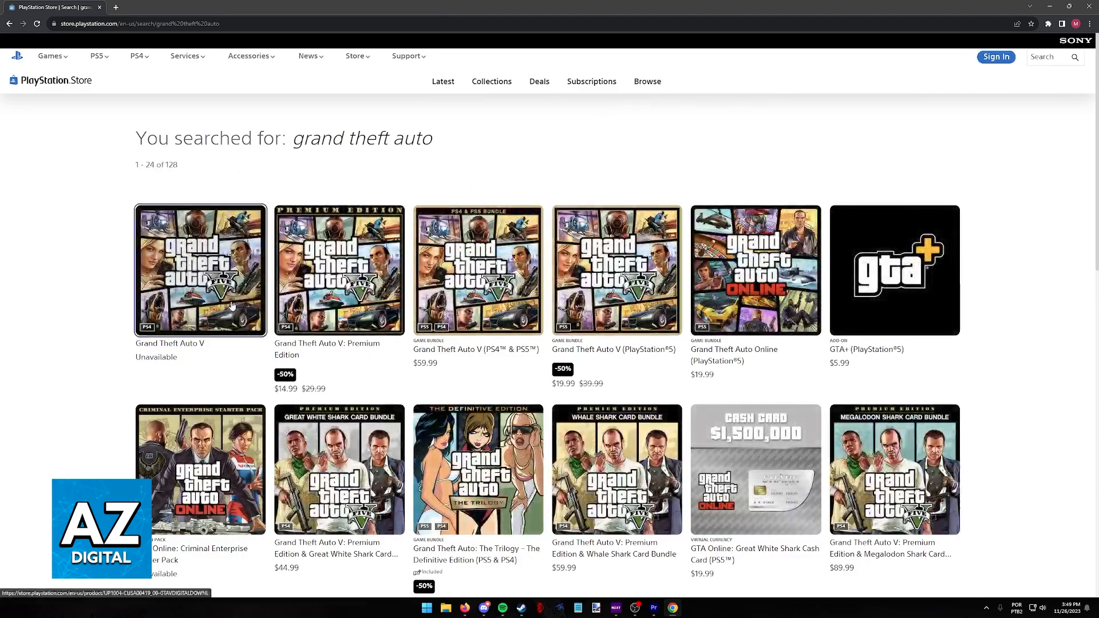
# - View the Grand Theft Auto V product page and its listed editions
pyautogui.click(200, 269)
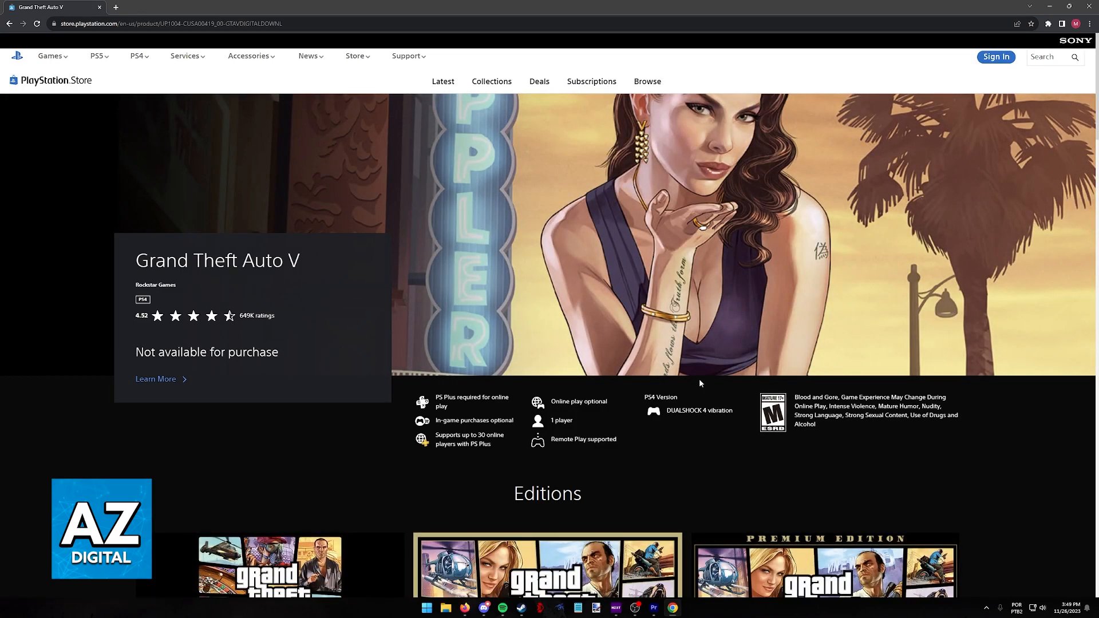
pyautogui.scroll(-3)
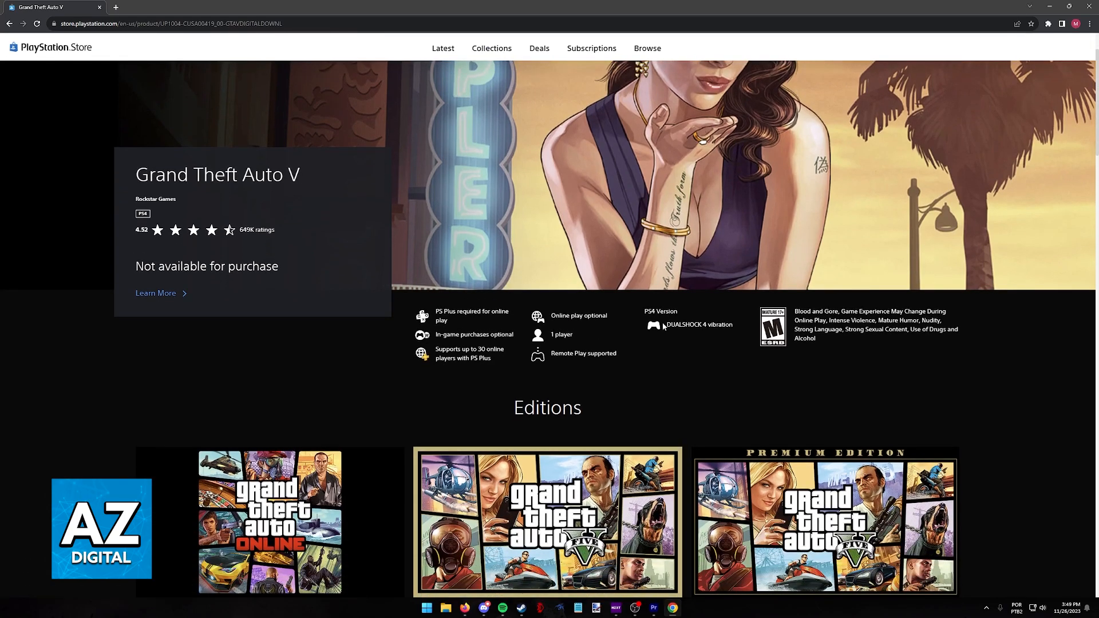
pyautogui.moveTo(664, 326)
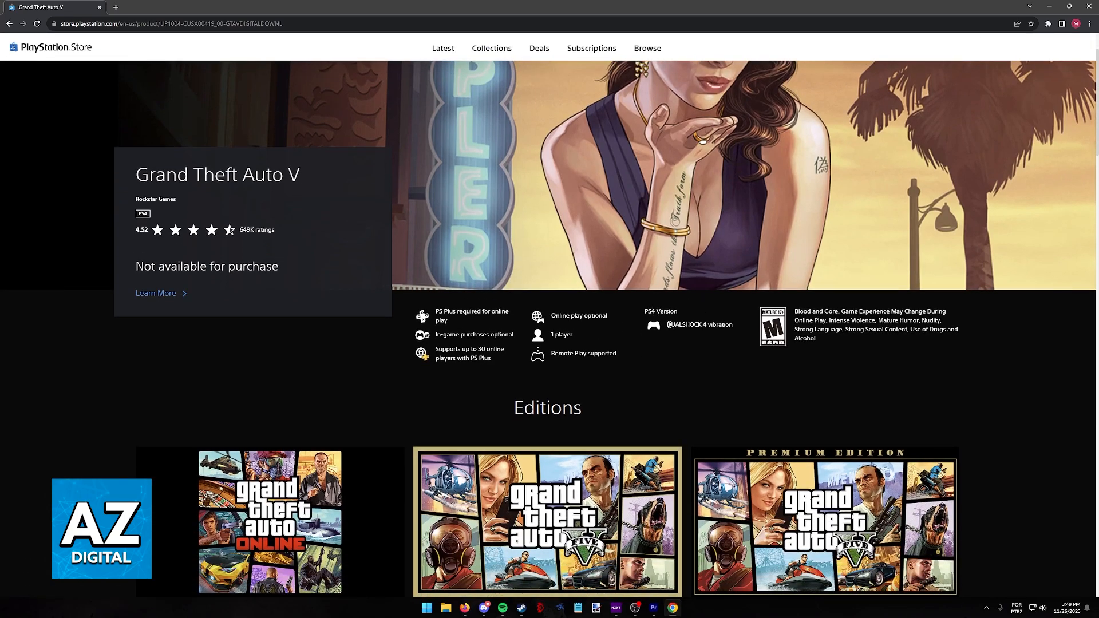
pyautogui.moveTo(630, 347)
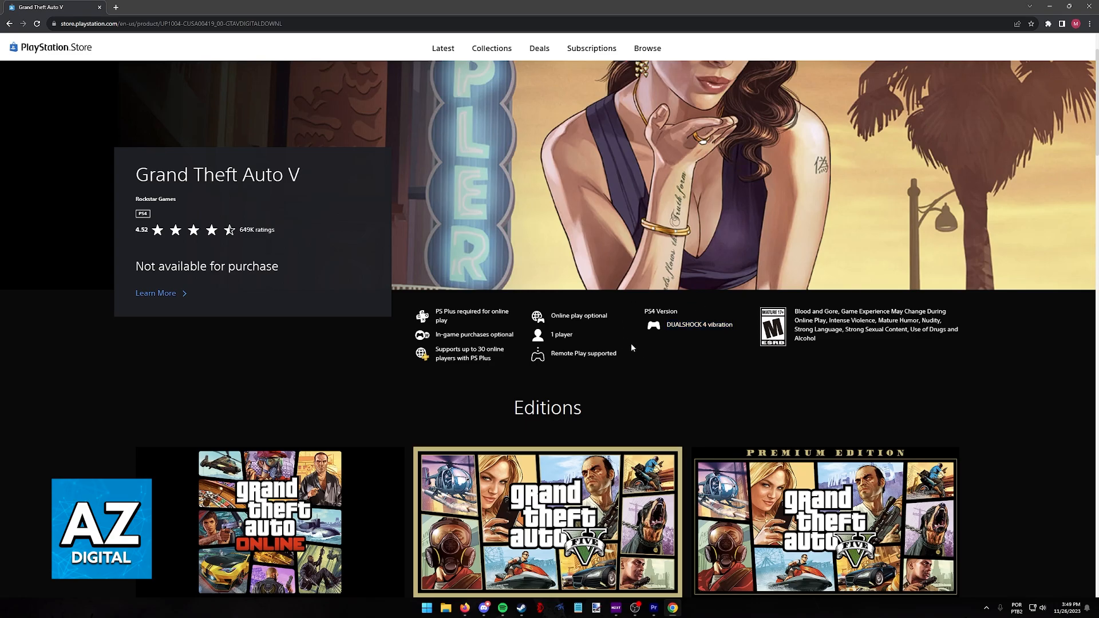
pyautogui.scroll(-3)
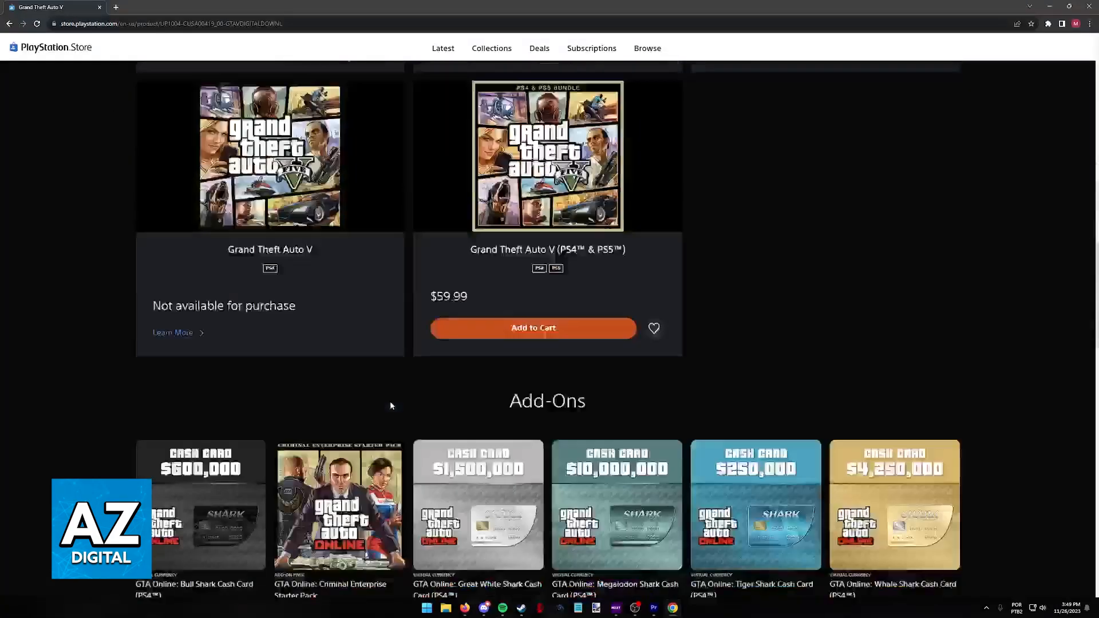
pyautogui.scroll(3)
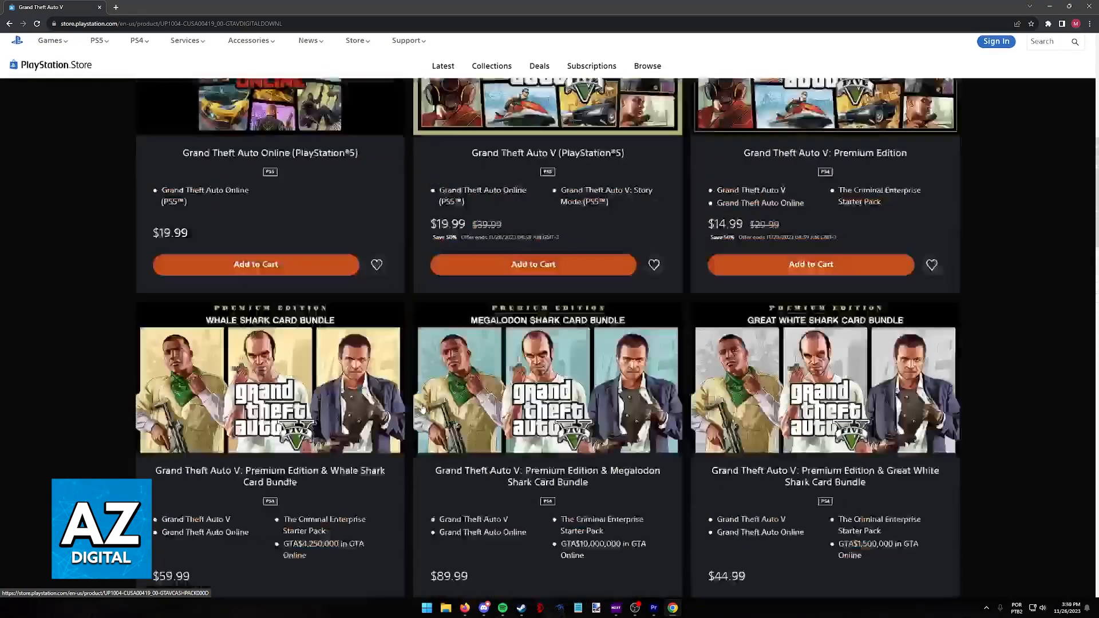
pyautogui.scroll(3)
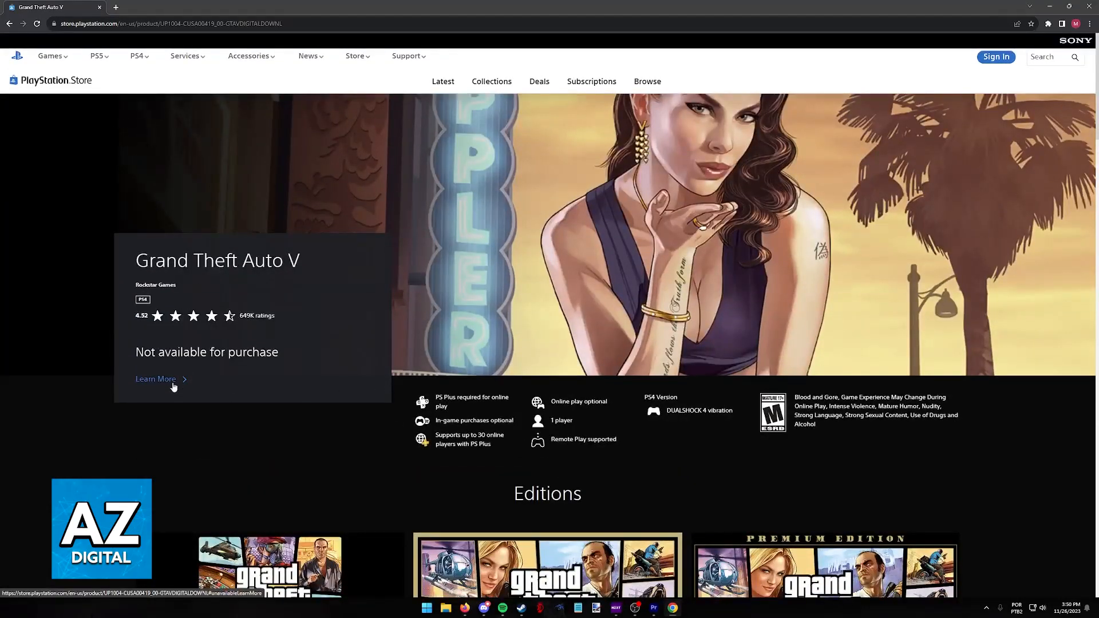
pyautogui.moveTo(640, 438)
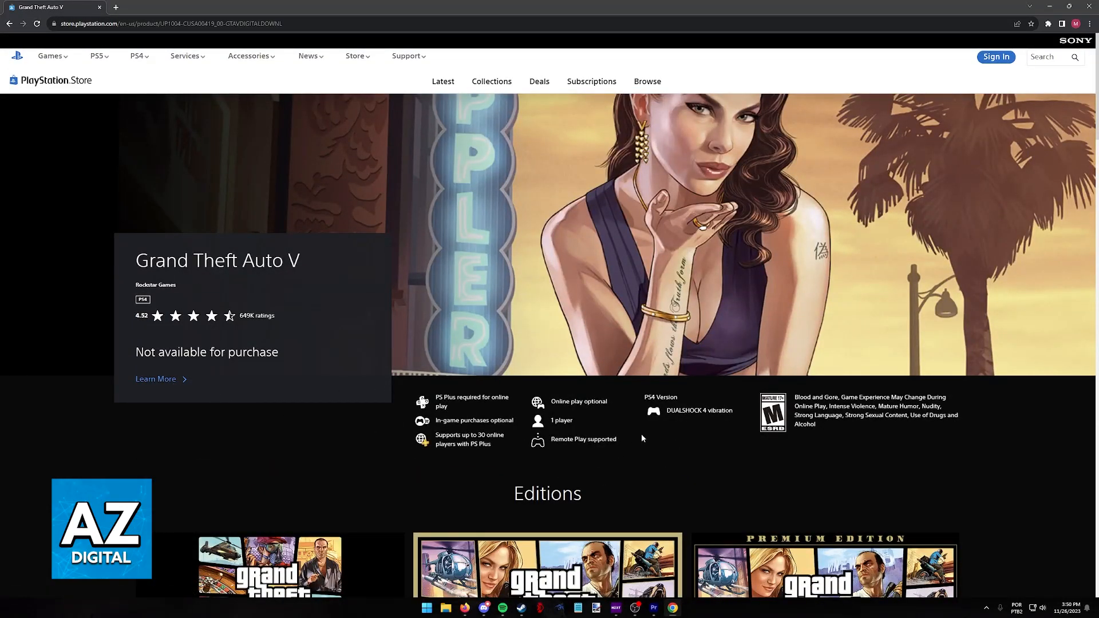
# - Read the Learn More explanation of why GTA V is unavailable, then dismiss it
pyautogui.click(156, 378)
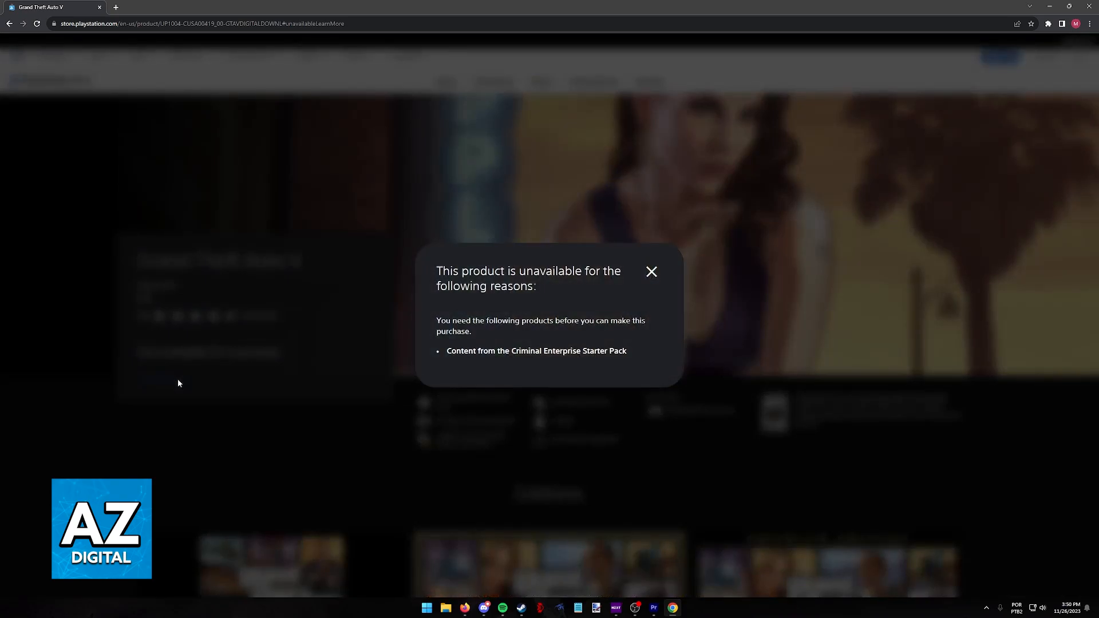
pyautogui.moveTo(663, 274)
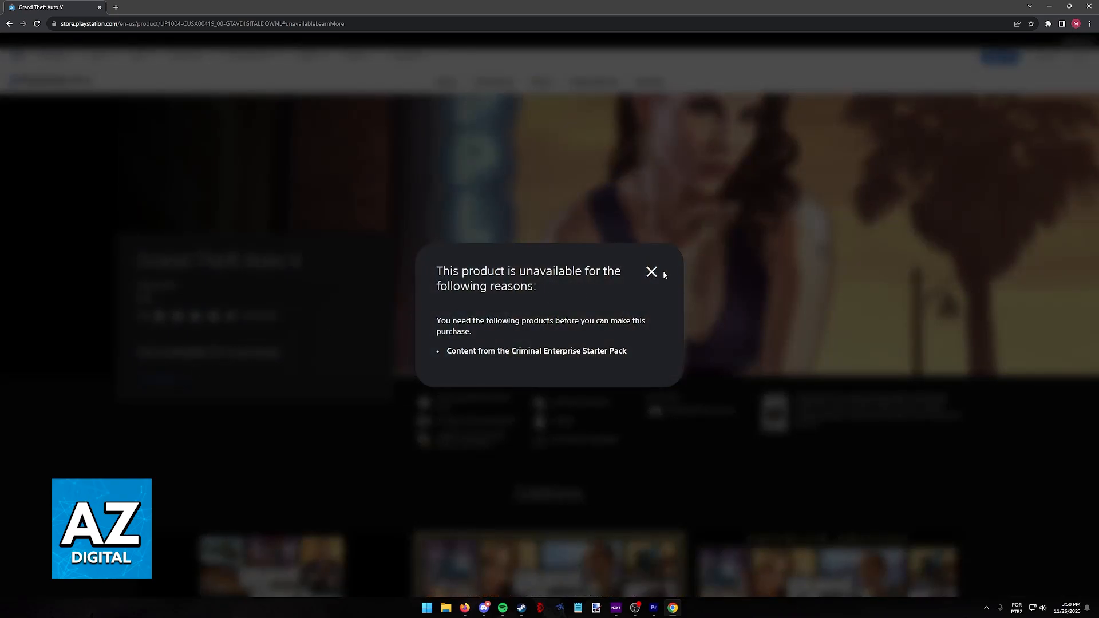
pyautogui.click(651, 272)
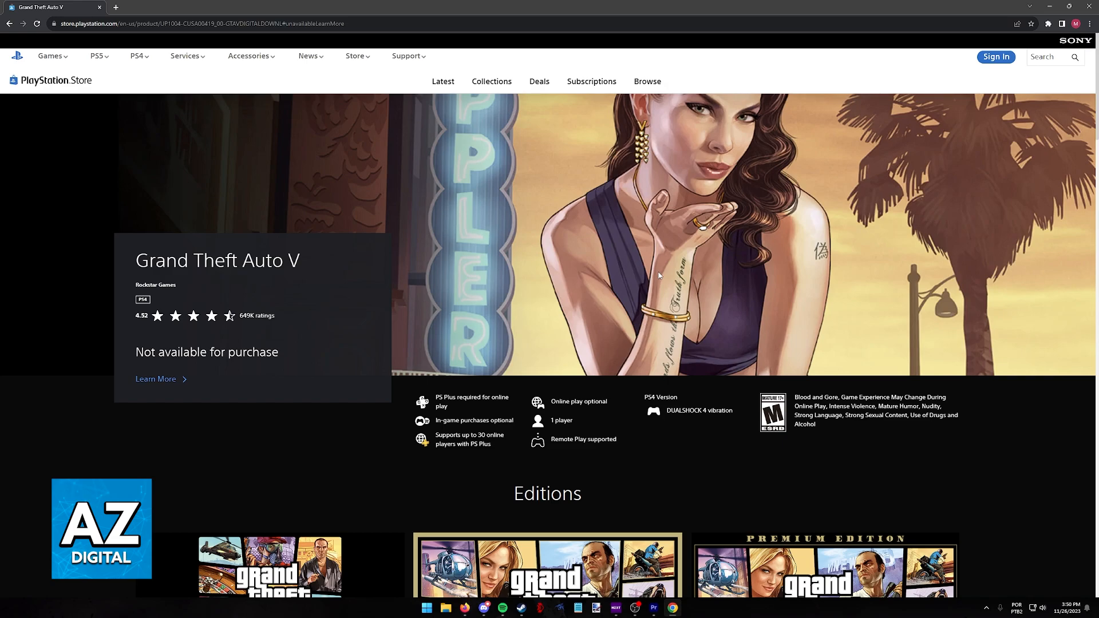
pyautogui.scroll(-3)
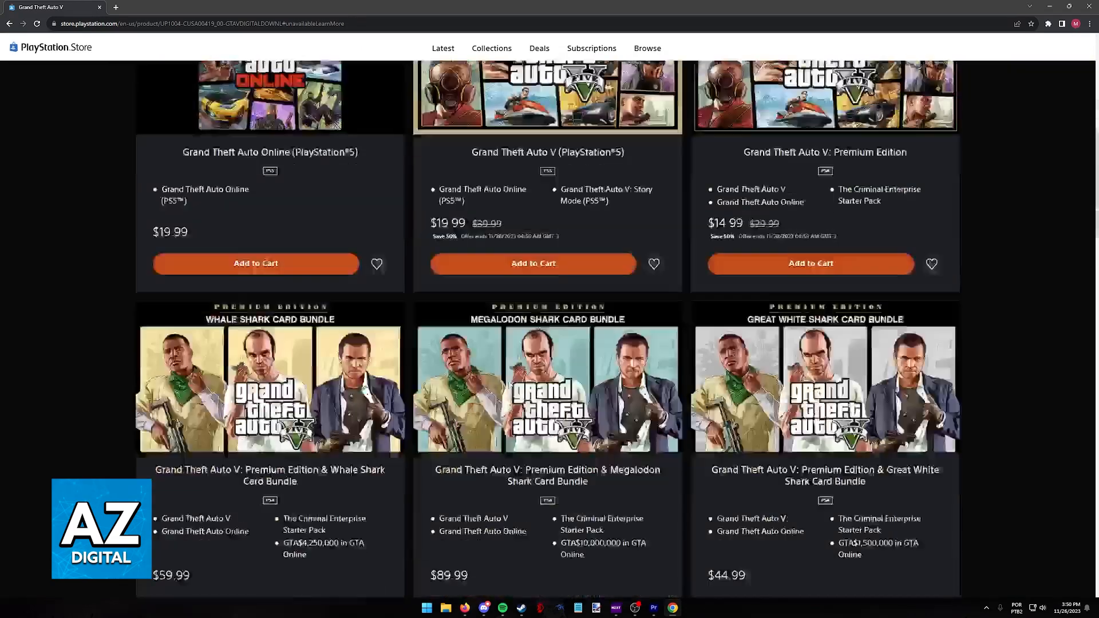
pyautogui.scroll(-3)
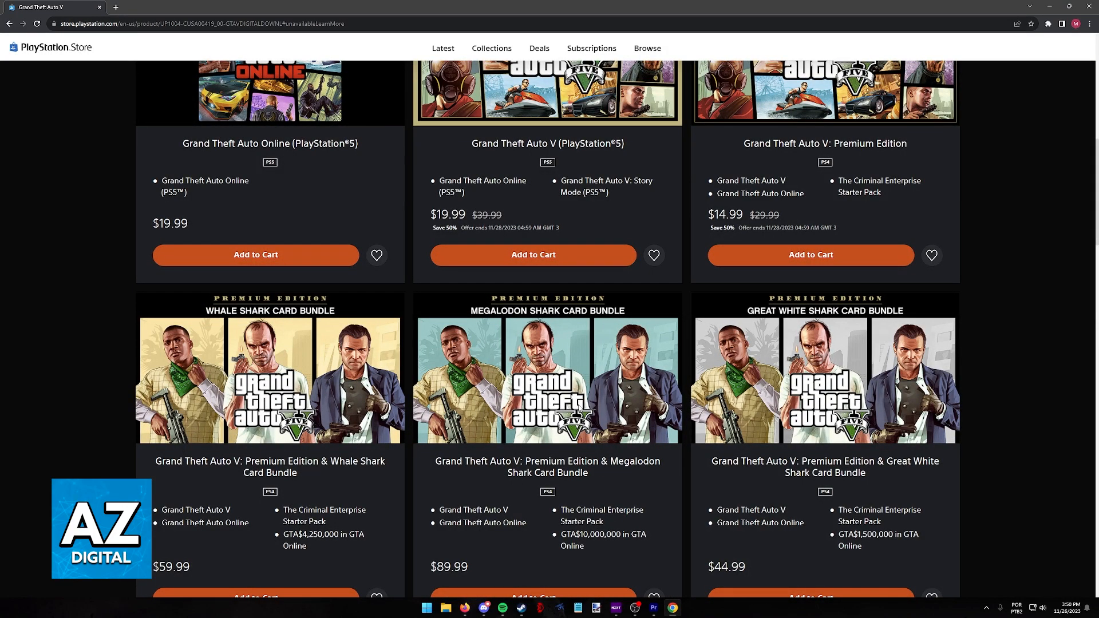
pyautogui.scroll(-3)
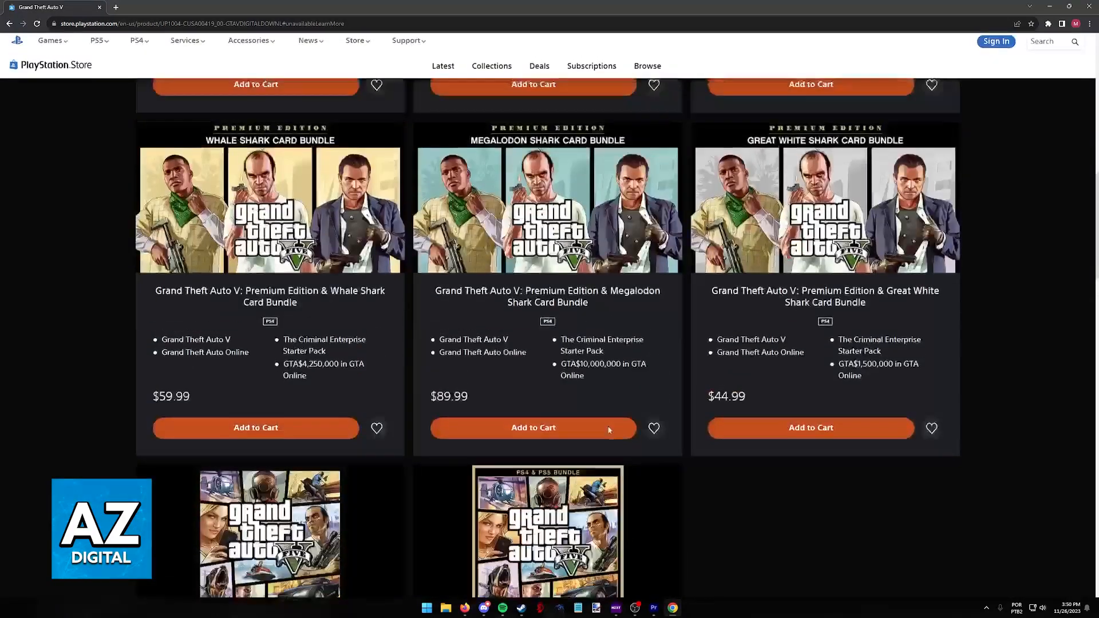
pyautogui.scroll(3)
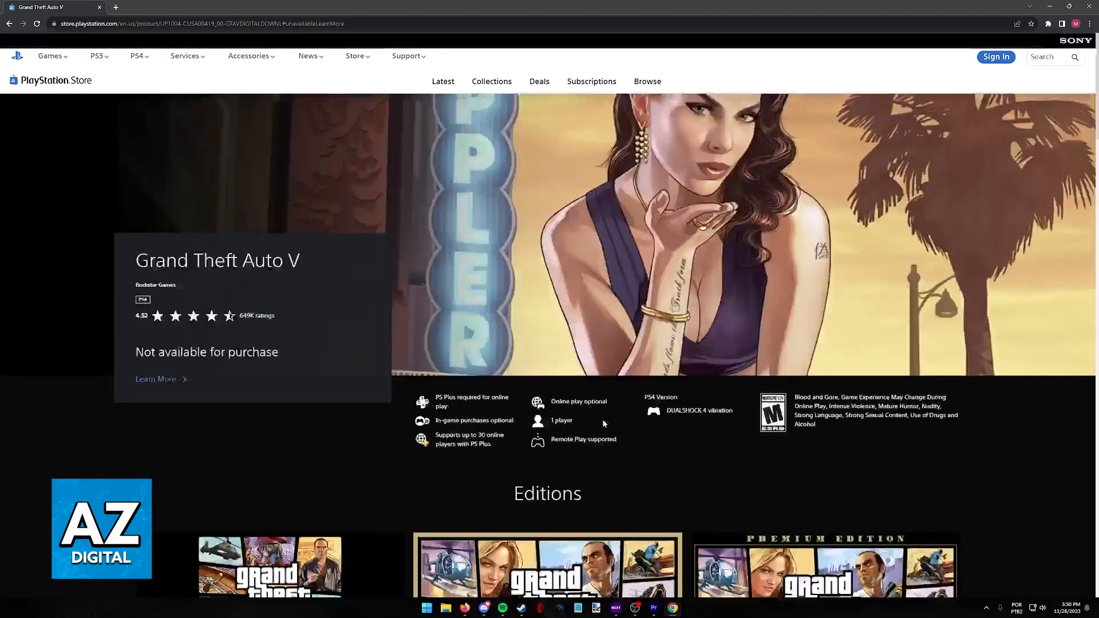